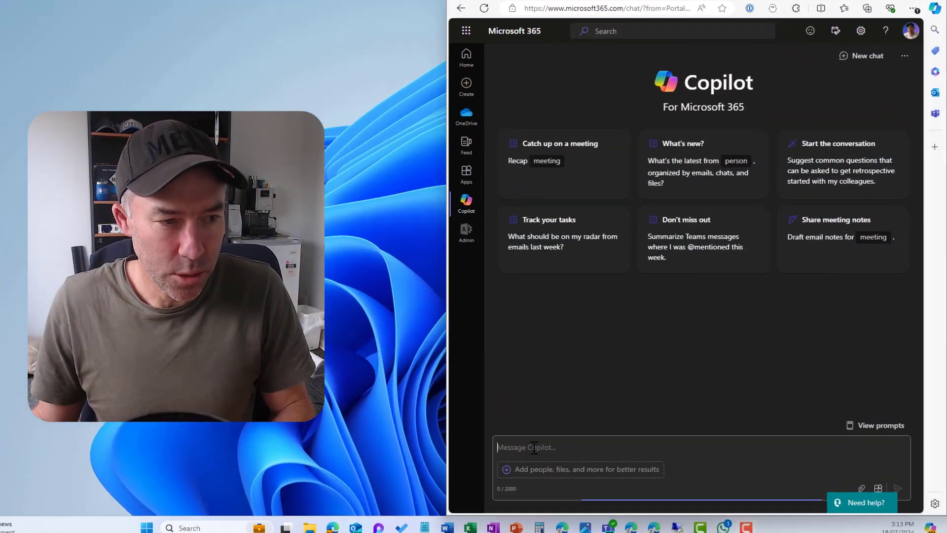
Step: Draft a prompt asking for the Purview Implementation document's key outcomes and last-modified details
{"action": "type", "text": "Can you please find the Microsoft Purview Implementation document that [person] and I have been working on and list the key outcomes a customer will get. Also tell me when it was last modified and by who."}
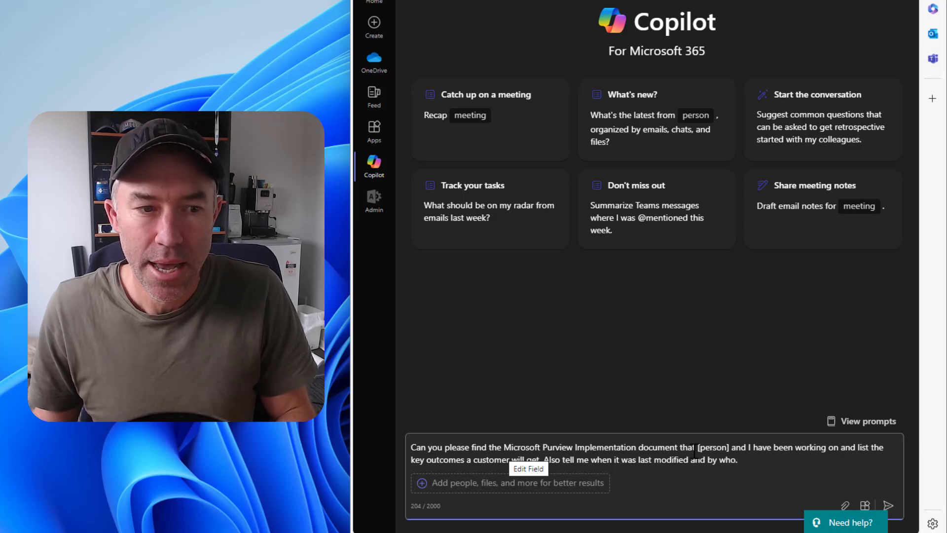
{"action": "double_click", "coordinate": [714, 447]}
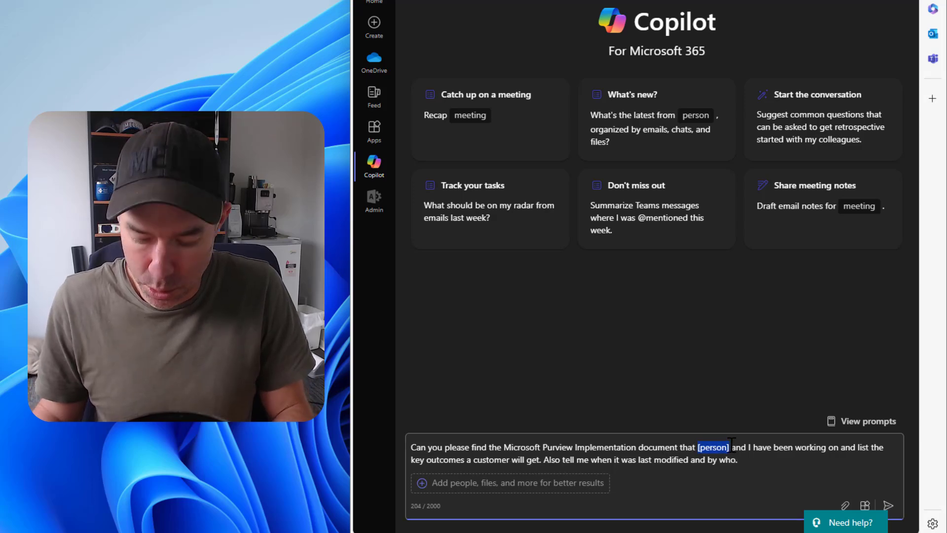
{"action": "type", "text": "/esh"}
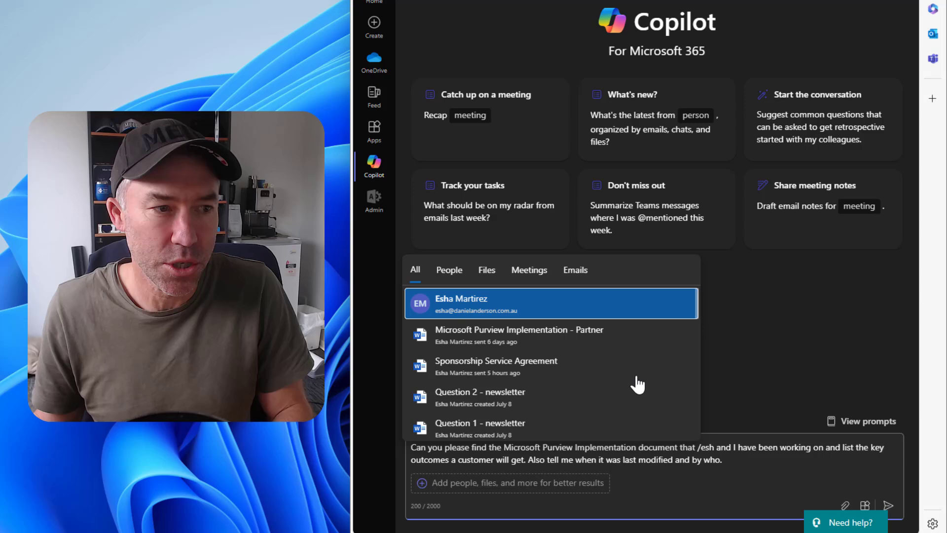
{"action": "left_click", "coordinate": [460, 303]}
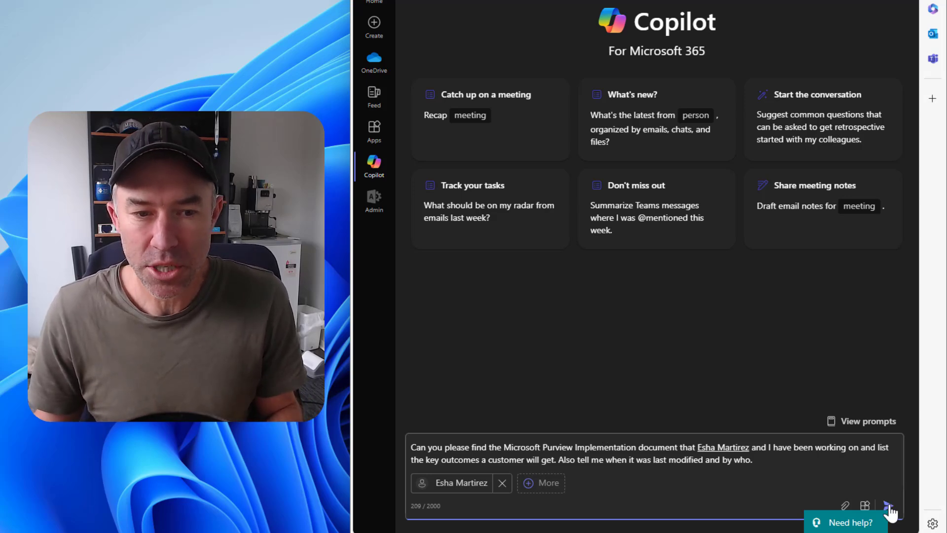
{"action": "left_click", "coordinate": [886, 506]}
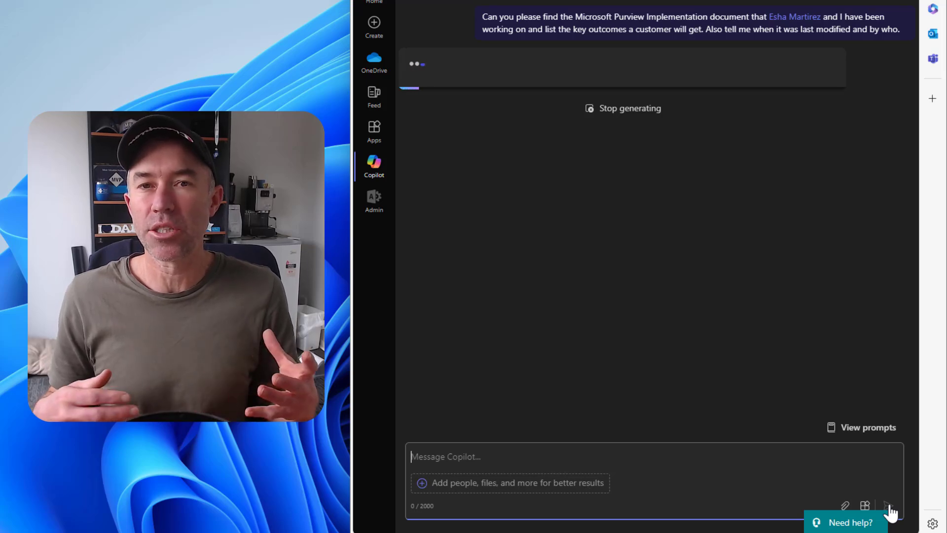